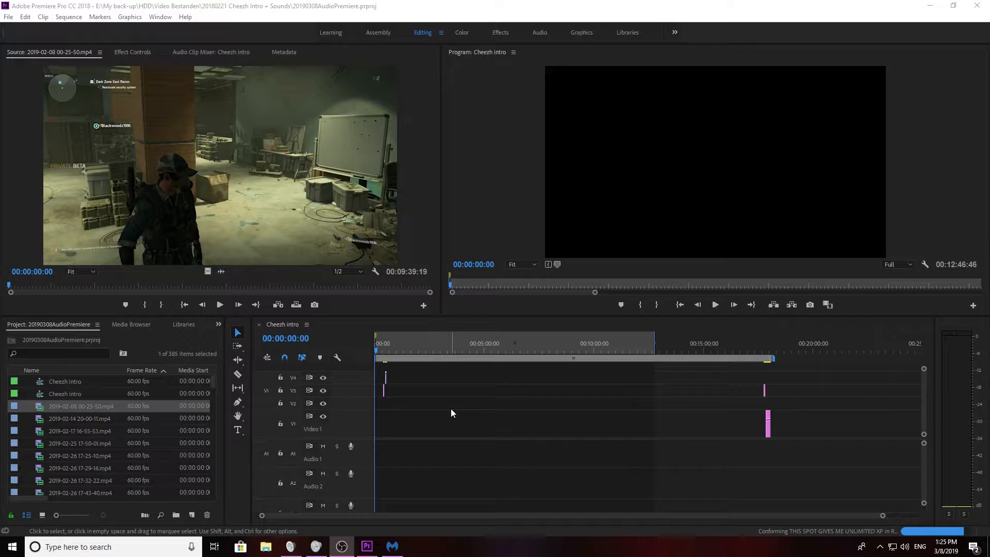
{"action": "mouse_move", "coordinate": [442, 438]}
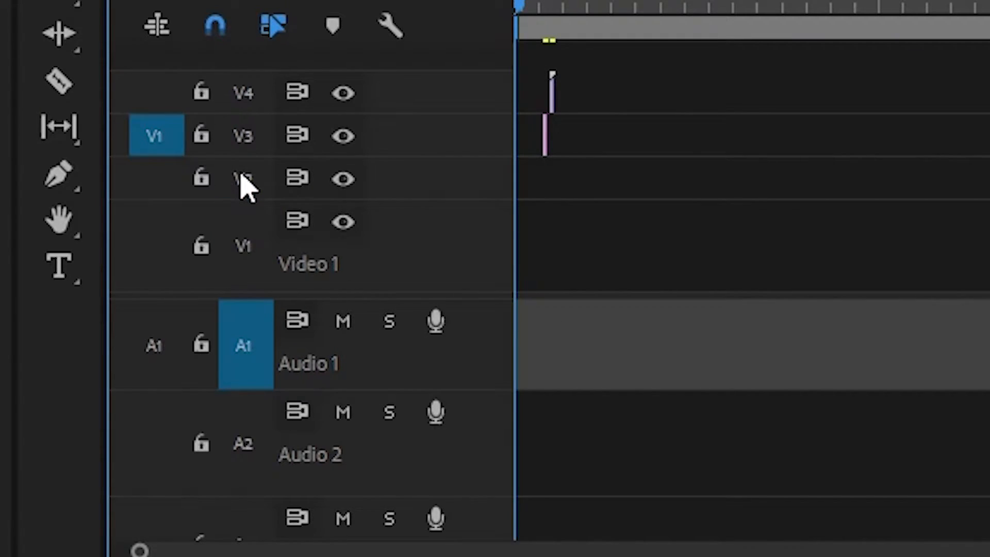
{"action": "mouse_move", "coordinate": [256, 253]}
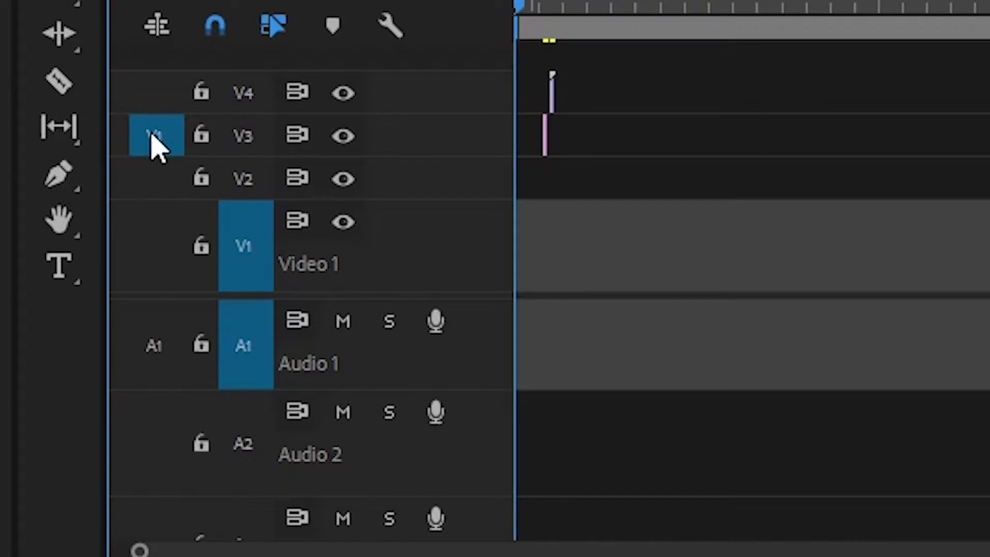
{"action": "mouse_move", "coordinate": [154, 136]}
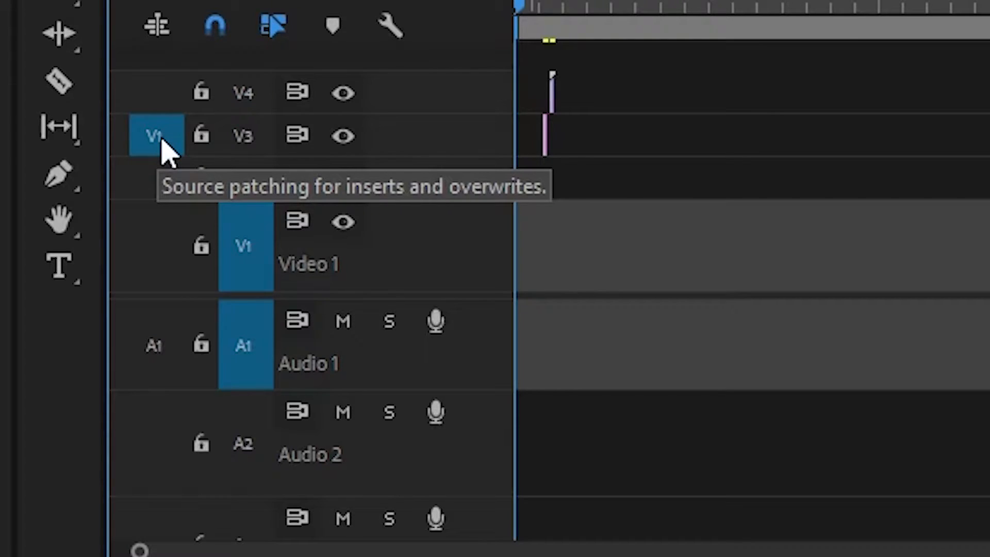
{"action": "mouse_move", "coordinate": [157, 365]}
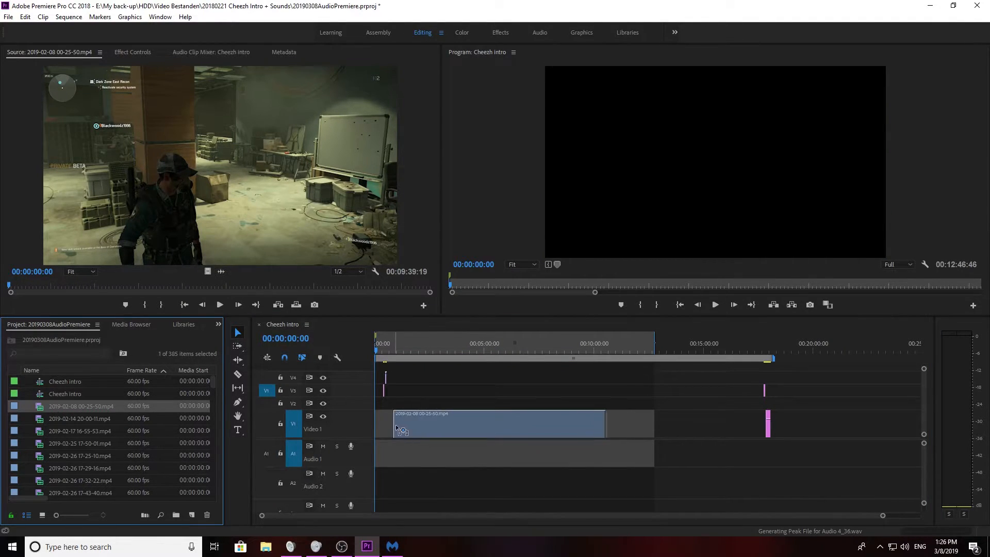
Drop the gameplay clip at the Cheezh intro sequence start, filling V1 and A1.
{"action": "left_click", "coordinate": [265, 454]}
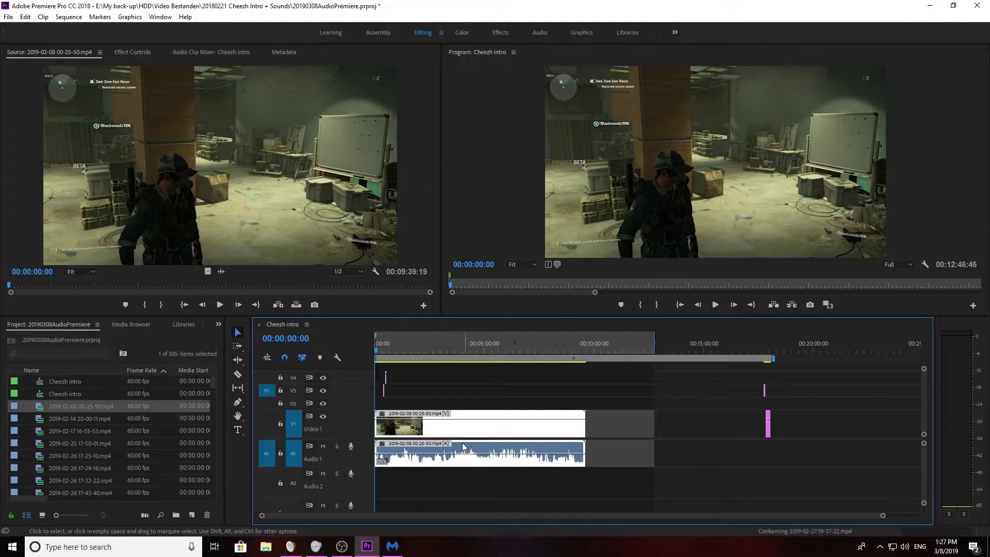
{"action": "mouse_move", "coordinate": [371, 466]}
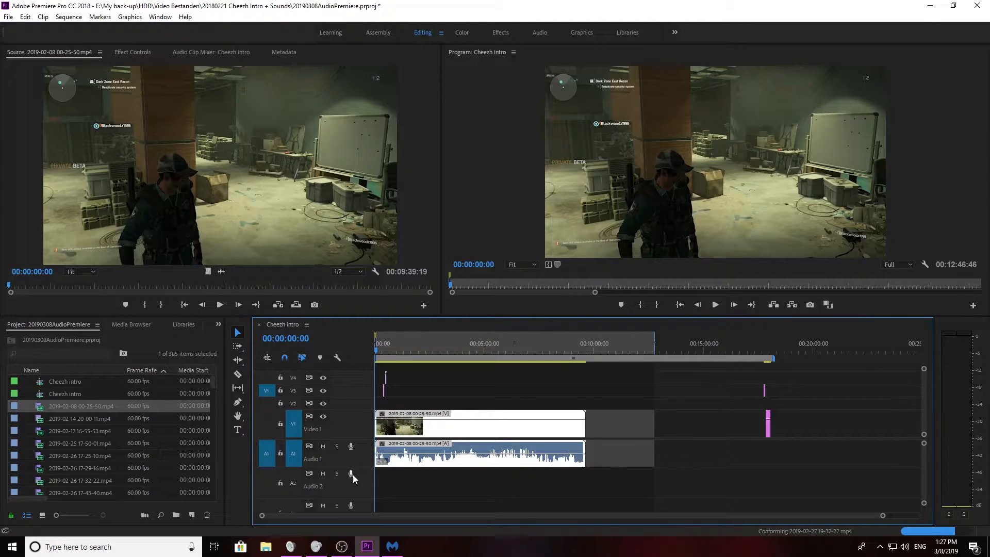
{"action": "left_click", "coordinate": [715, 304]}
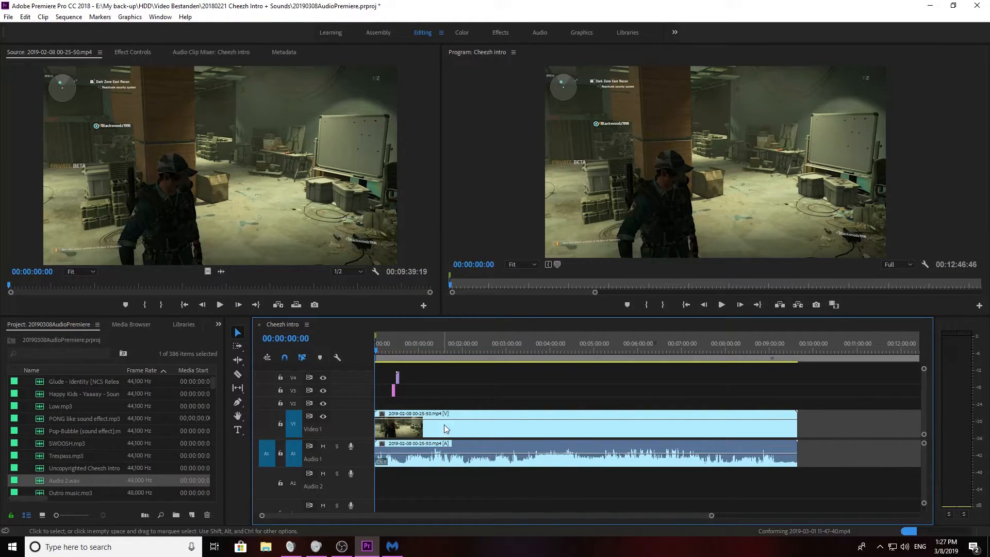
{"action": "left_click", "coordinate": [461, 458]}
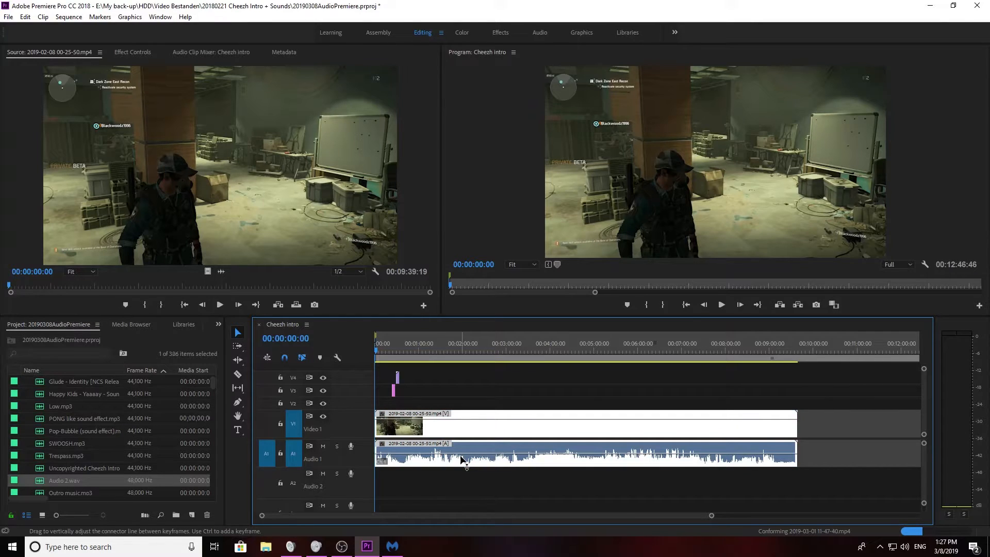
{"action": "left_click", "coordinate": [390, 475]}
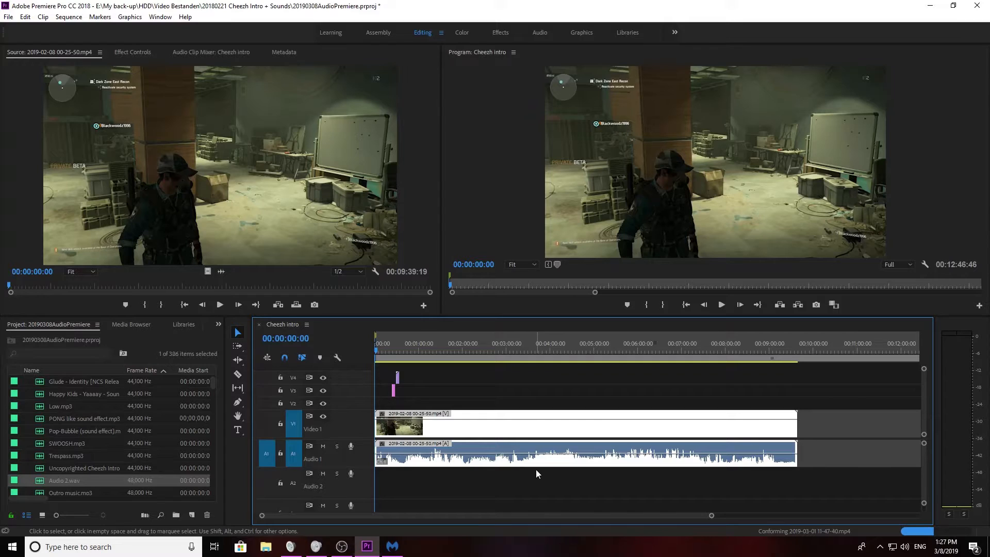
{"action": "mouse_move", "coordinate": [498, 429]}
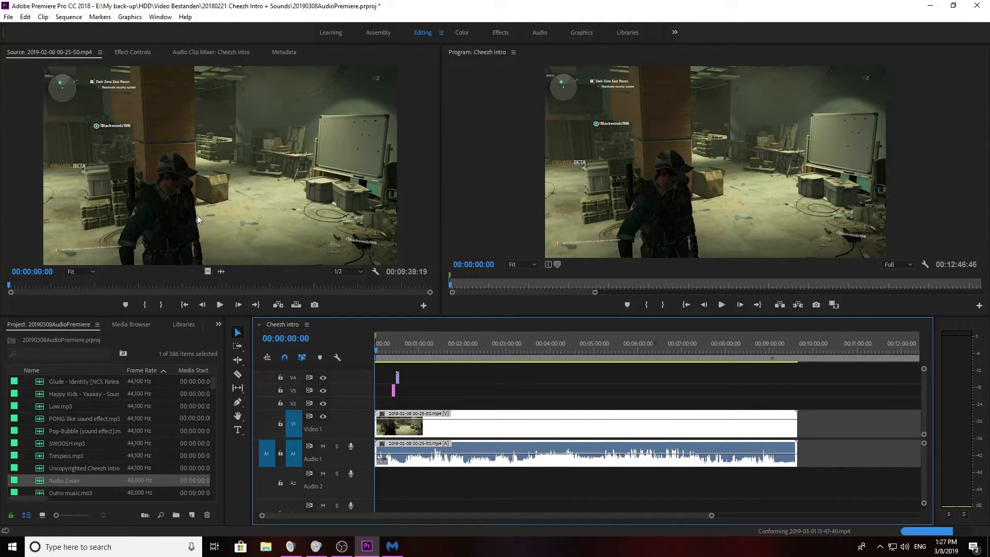
{"action": "left_click", "coordinate": [24, 16]}
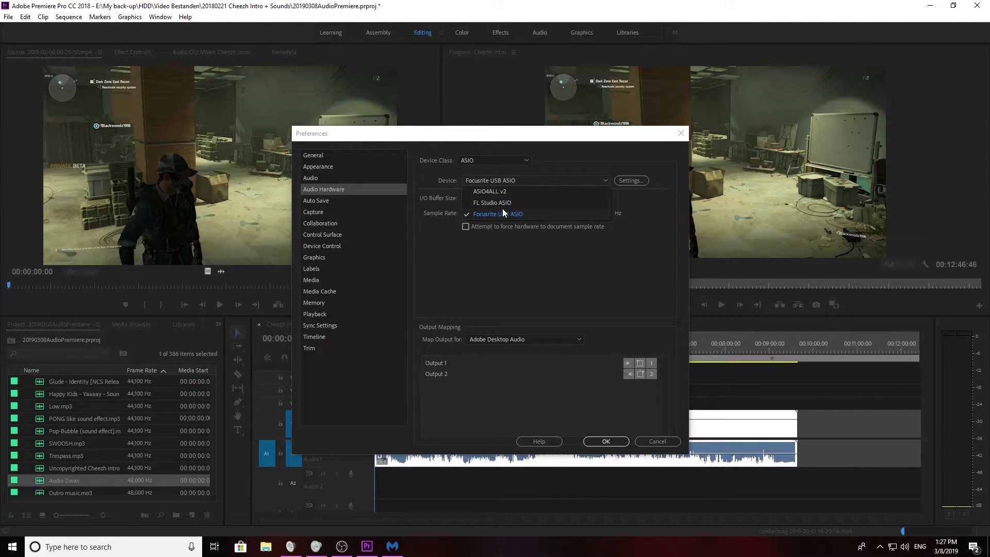
{"action": "mouse_move", "coordinate": [501, 220]}
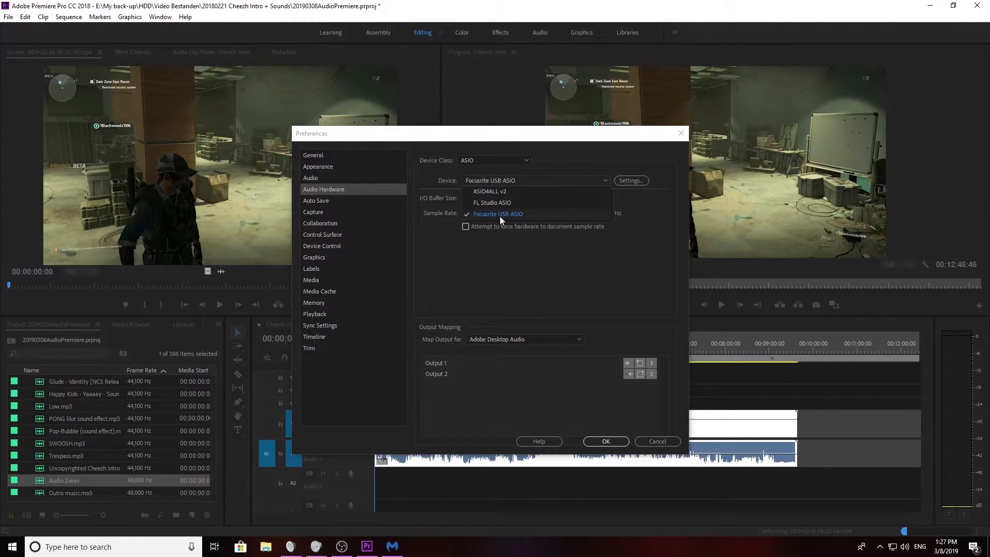
{"action": "mouse_move", "coordinate": [491, 196]}
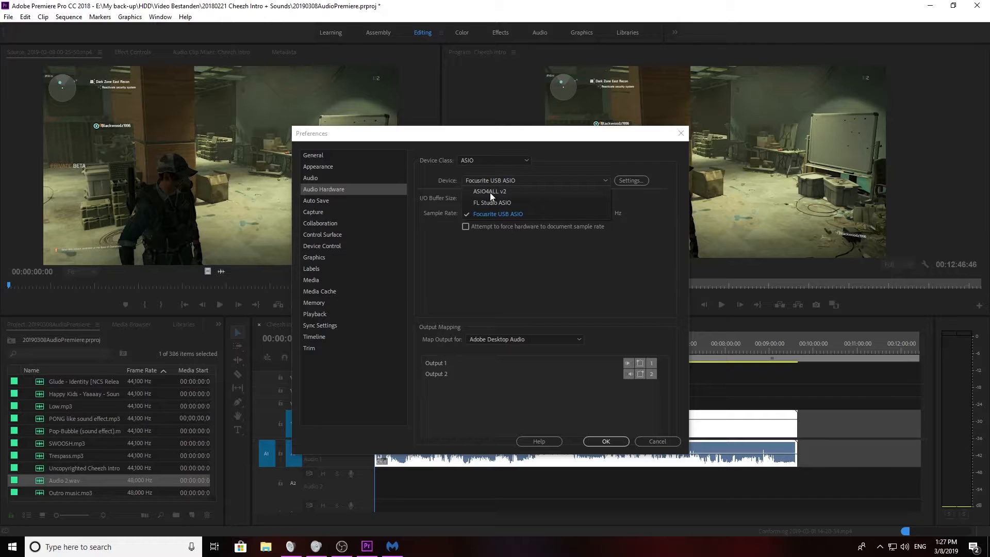
Apply ASIO4ALL v2 as the audio device, then reopen Audio Hardware preferences.
{"action": "left_click", "coordinate": [489, 191]}
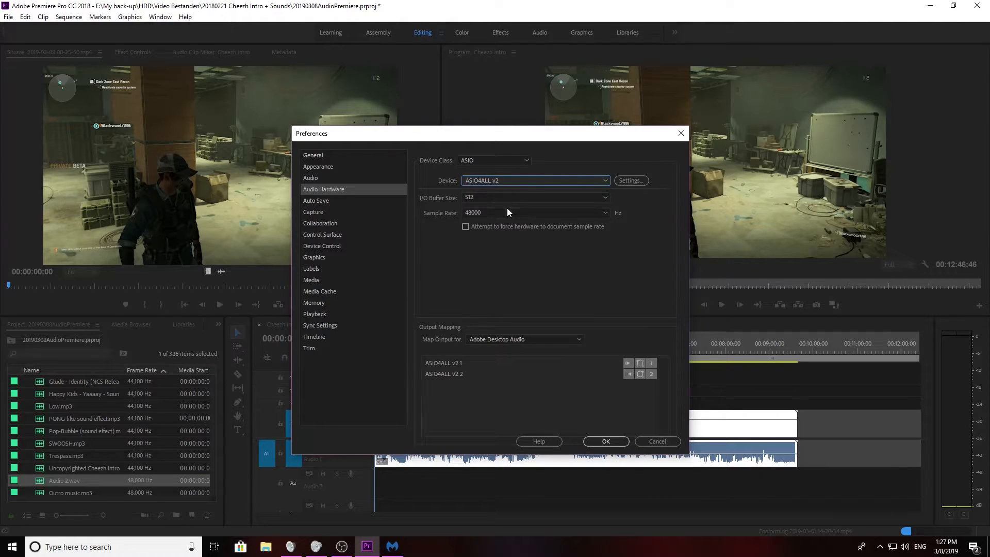
{"action": "left_click", "coordinate": [604, 440]}
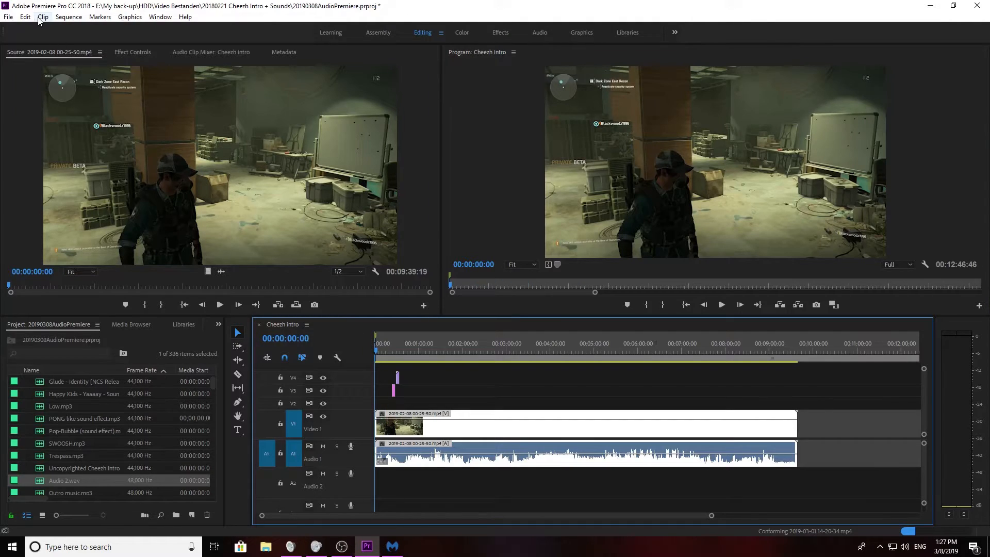
{"action": "left_click", "coordinate": [25, 17]}
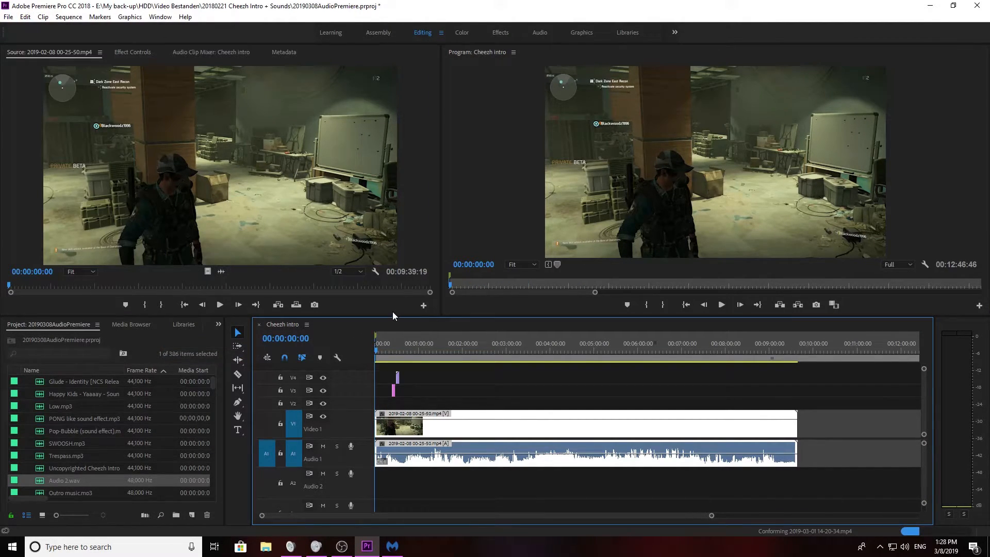
{"action": "left_click", "coordinate": [540, 156]}
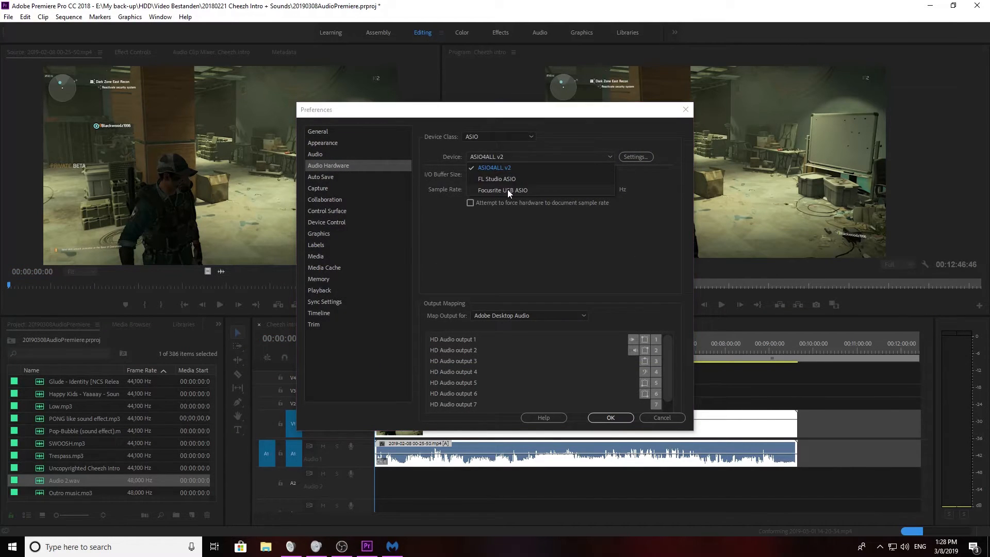
Select Focusrite USB ASIO as the audio device and close Preferences with OK.
{"action": "left_click", "coordinate": [502, 191]}
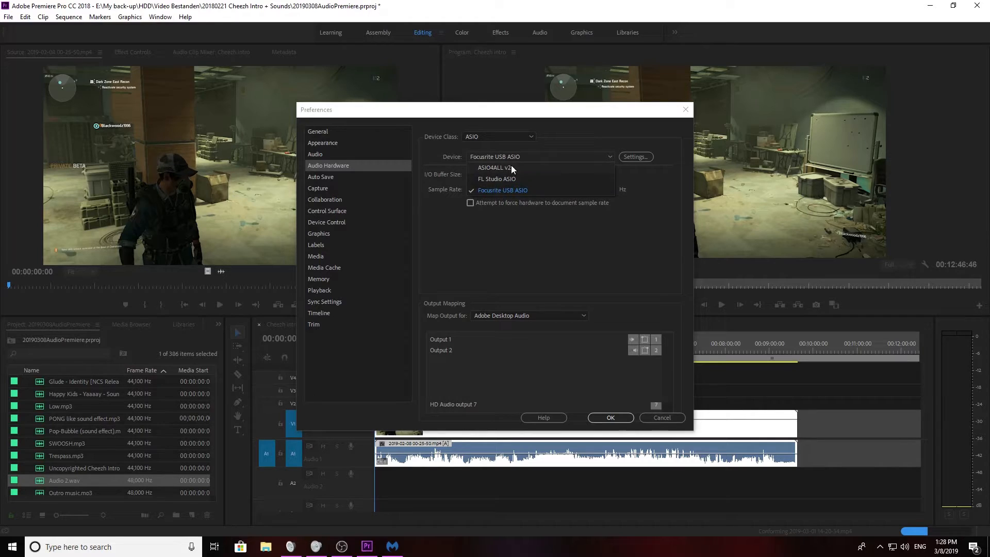
{"action": "mouse_move", "coordinate": [505, 190]}
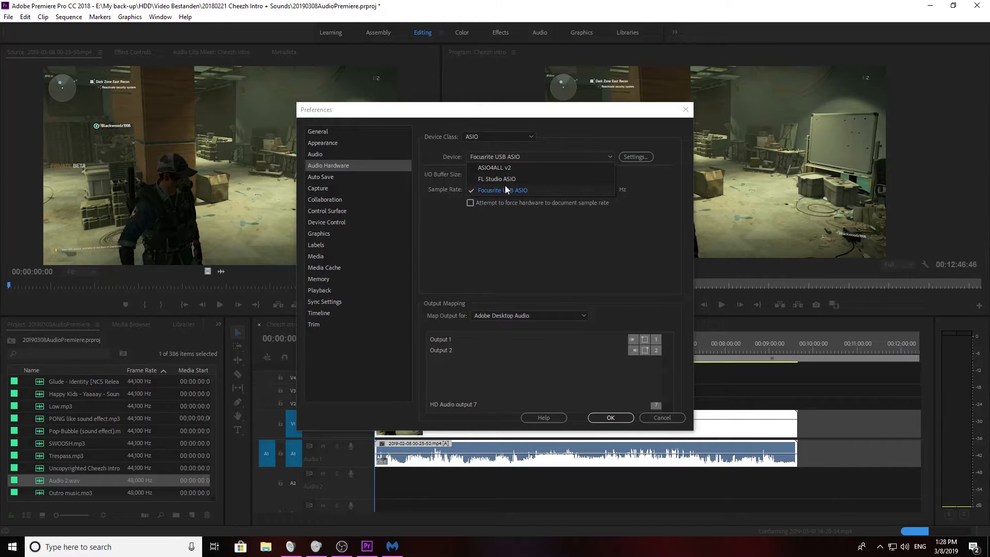
{"action": "mouse_move", "coordinate": [512, 194]}
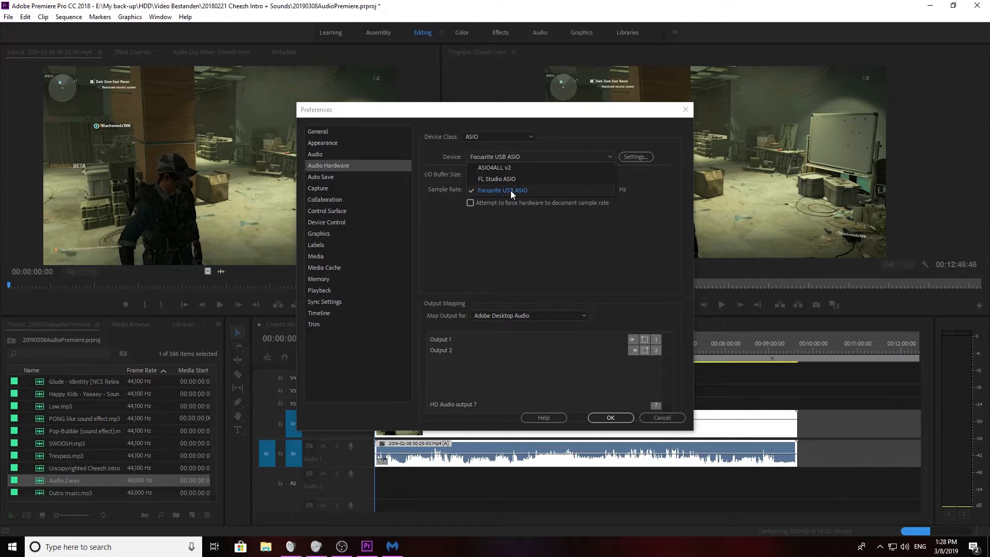
{"action": "left_click", "coordinate": [501, 190]}
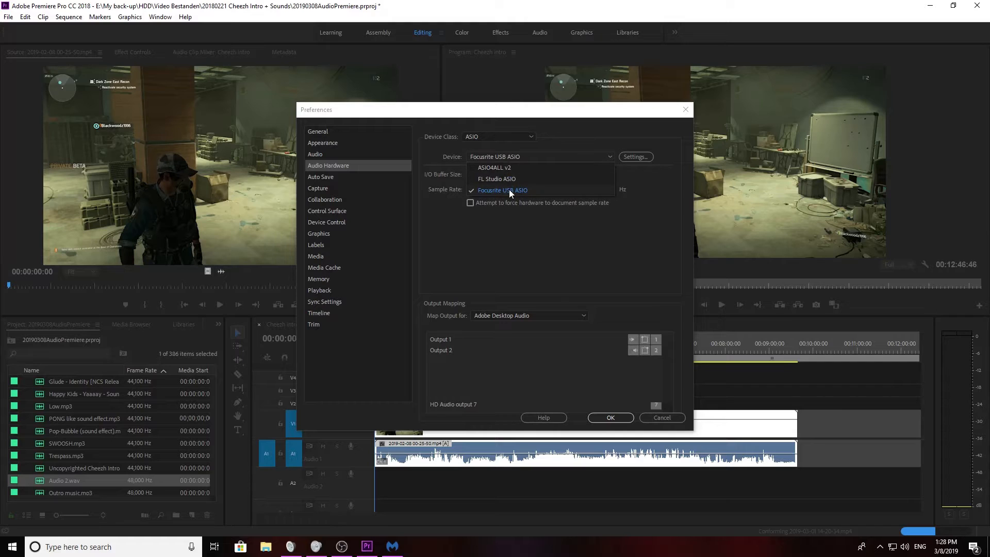
{"action": "left_click", "coordinate": [610, 417]}
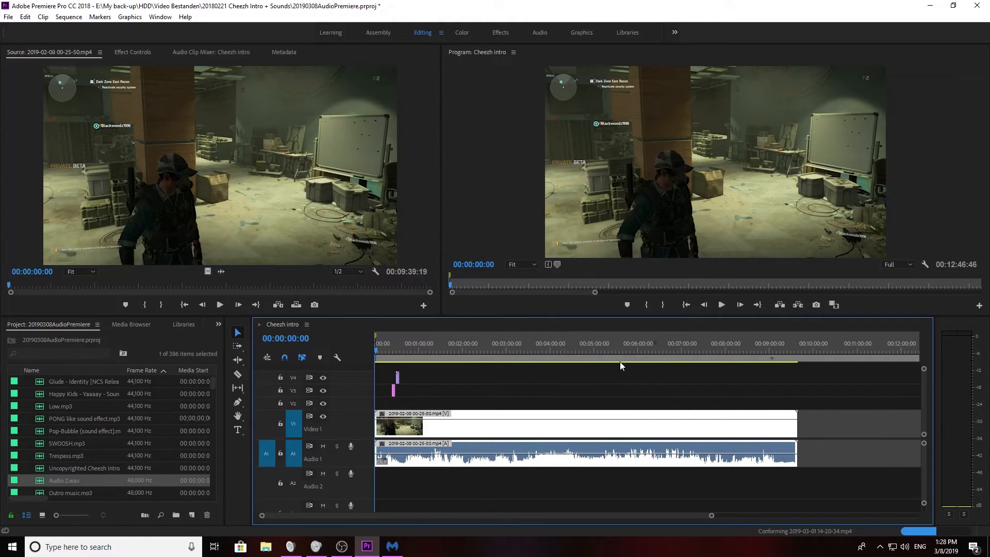
{"action": "left_click", "coordinate": [568, 423]}
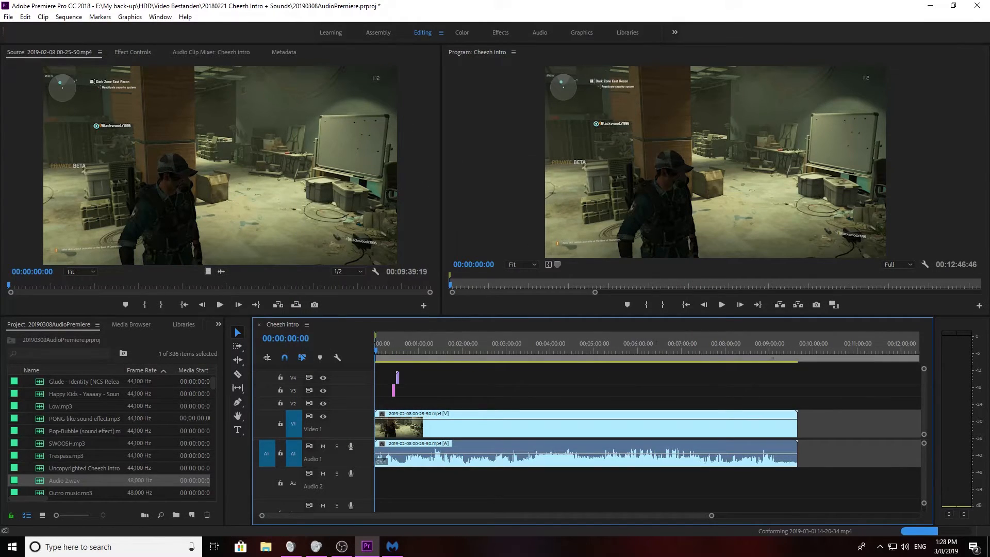
{"action": "left_click", "coordinate": [481, 390]}
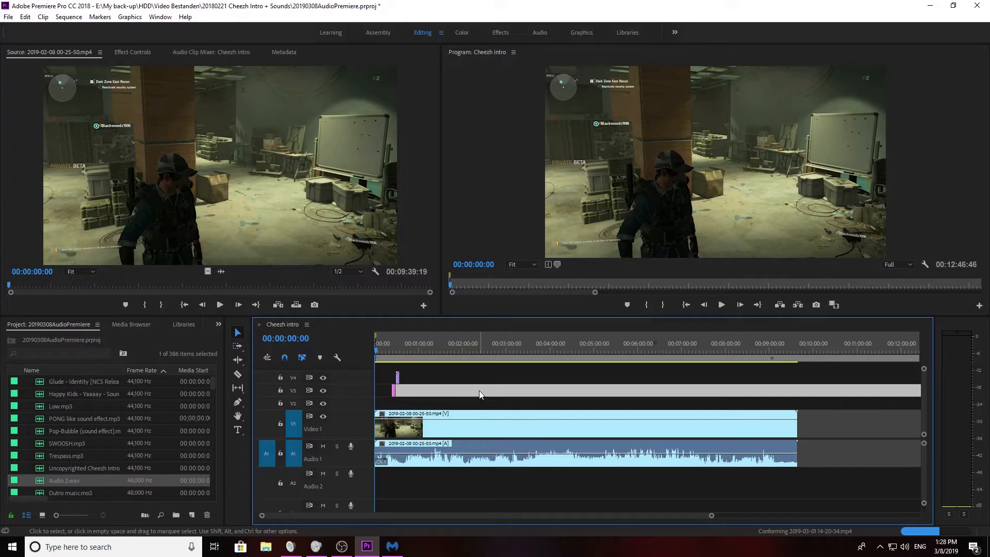
{"action": "left_click", "coordinate": [517, 343]}
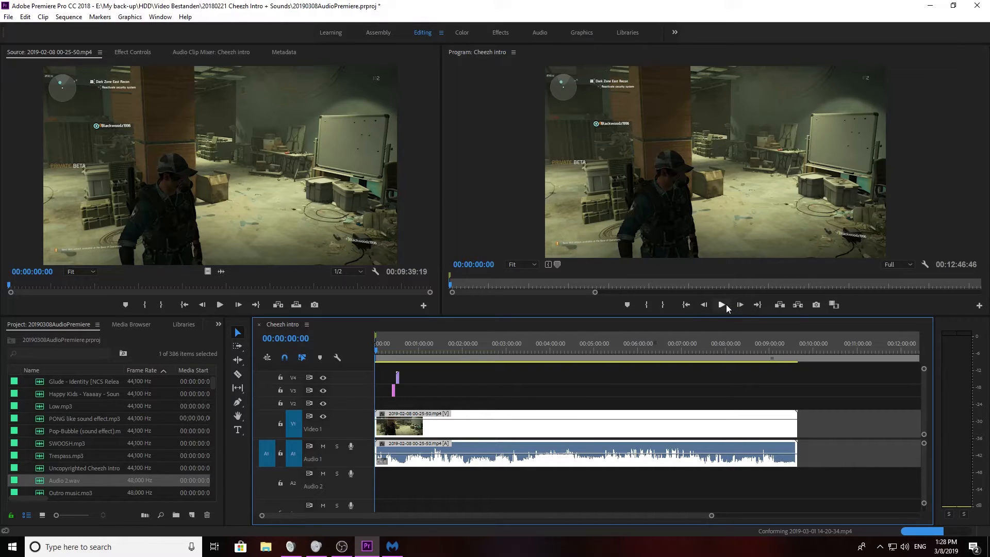
{"action": "left_click", "coordinate": [721, 304]}
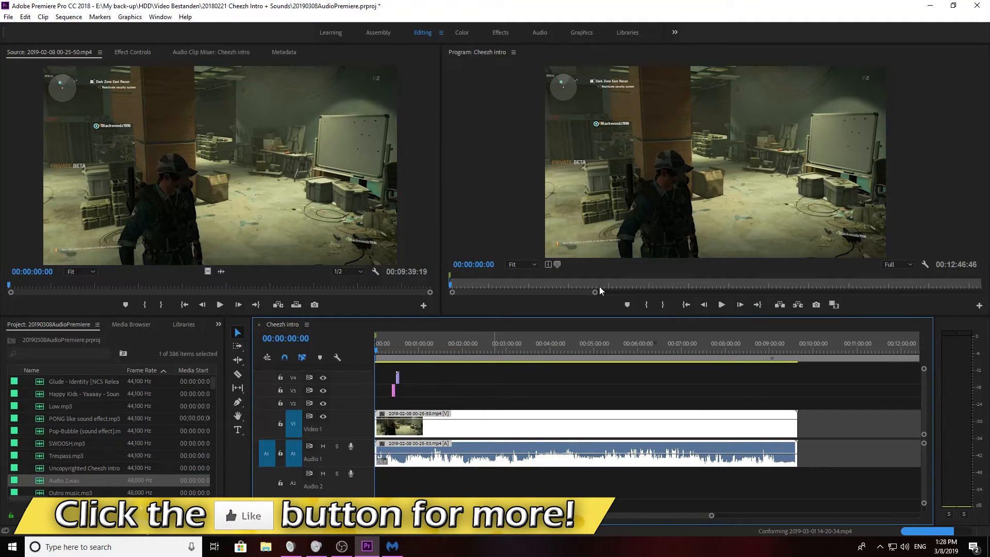
{"action": "mouse_move", "coordinate": [551, 428]}
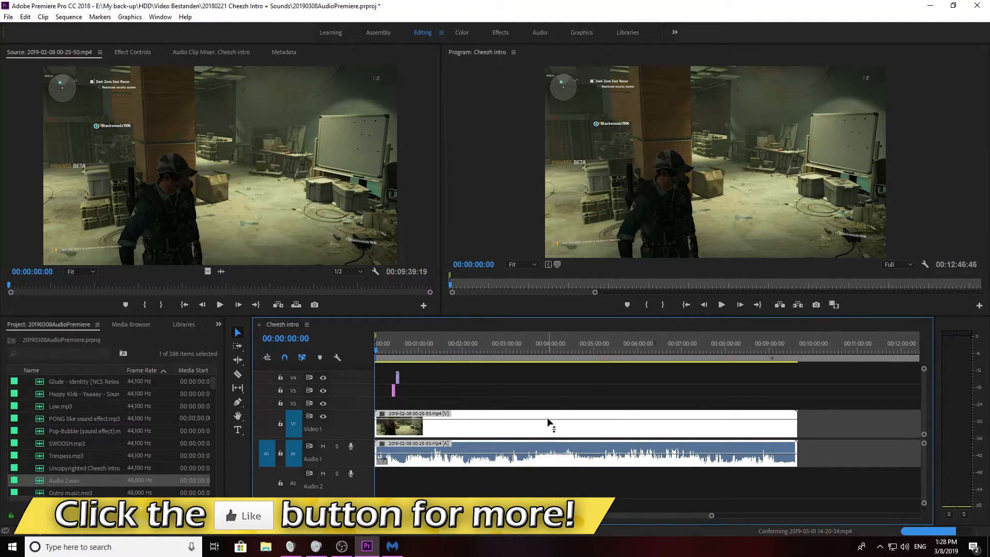